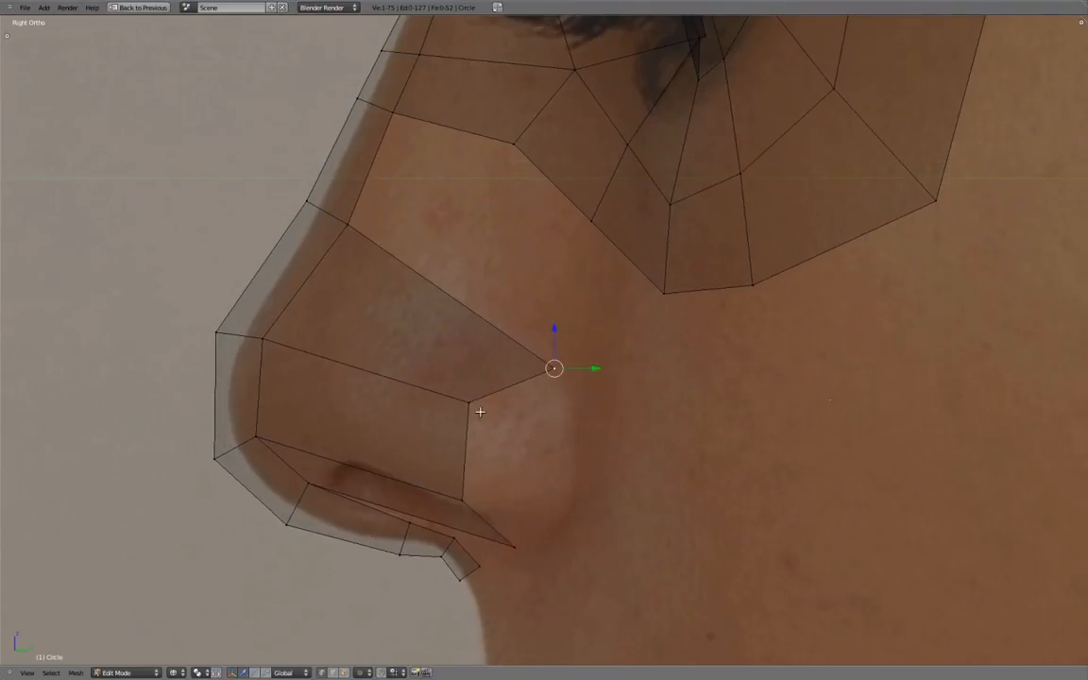
# Move the nostril wing's rear vertex down onto the crease in the side photo
pyautogui.moveTo(481, 411); pyautogui.dragTo(588, 465)
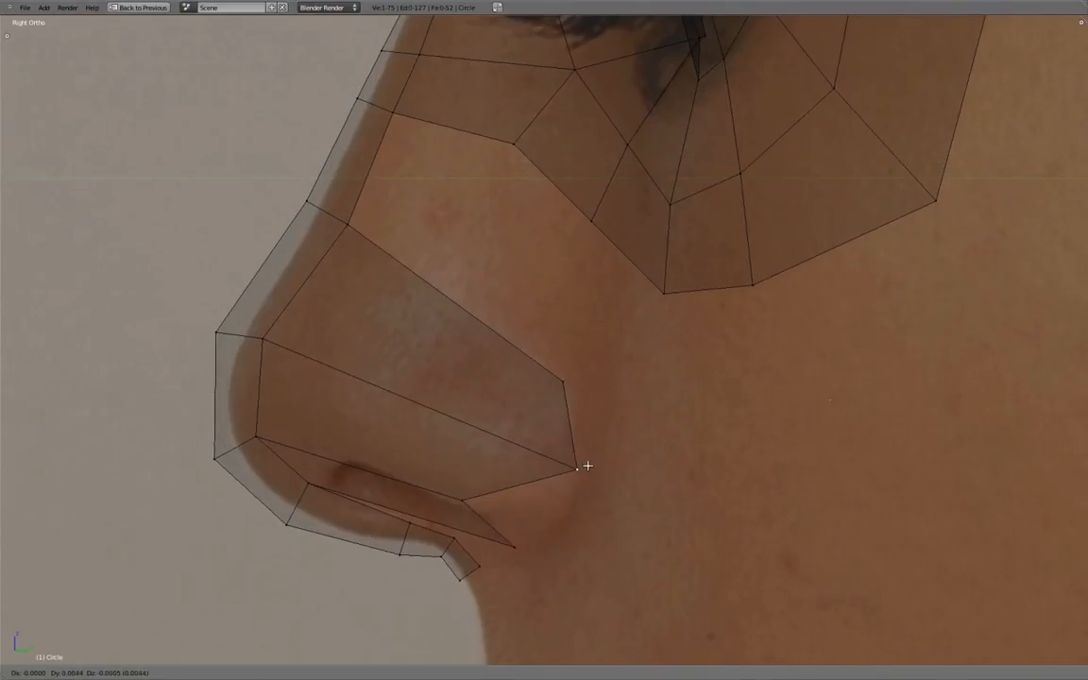
pyautogui.moveTo(578, 467); pyautogui.dragTo(550, 535)
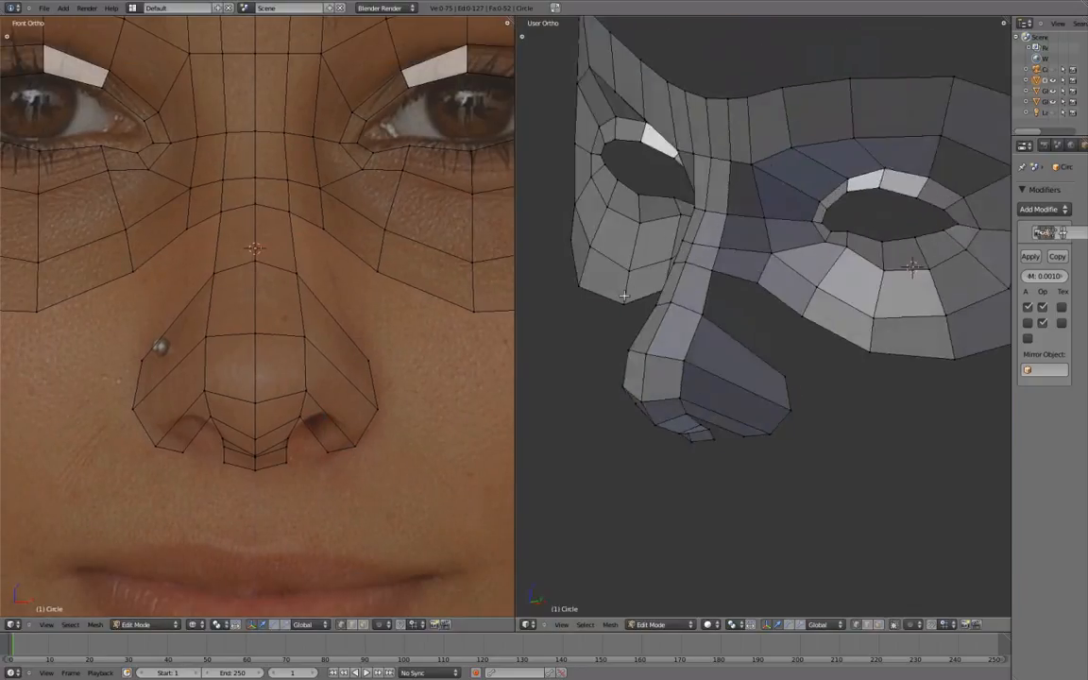
# Extend the nostril wing faces and match their outline to the front photo
pyautogui.moveTo(755, 265); pyautogui.dragTo(717, 368)
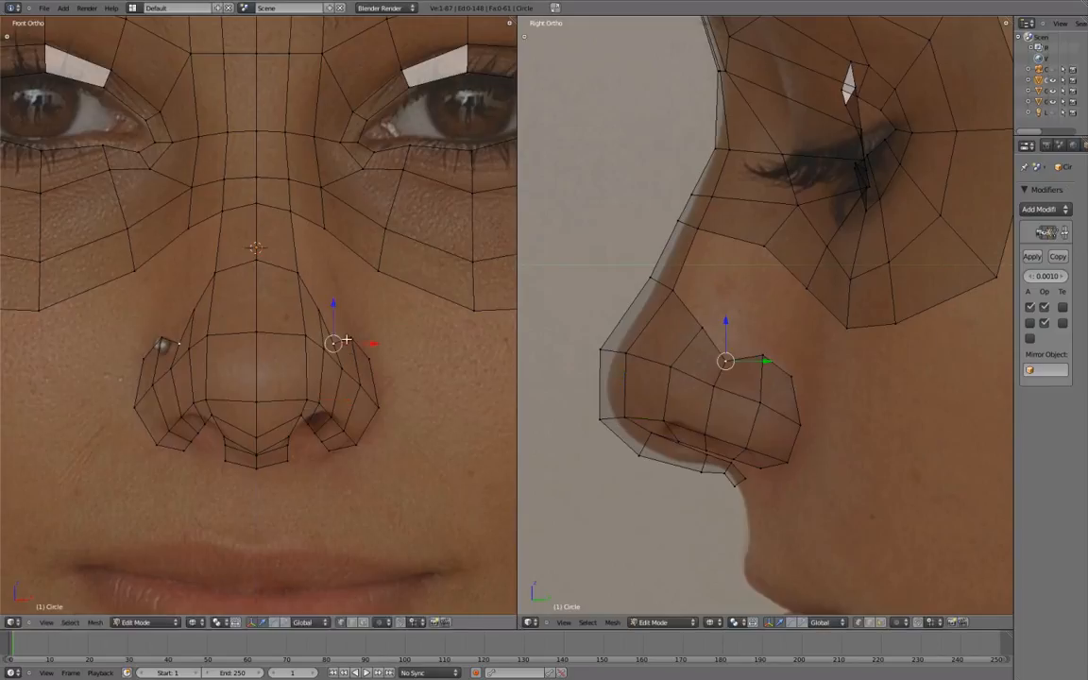
pyautogui.moveTo(725, 360); pyautogui.dragTo(671, 366)
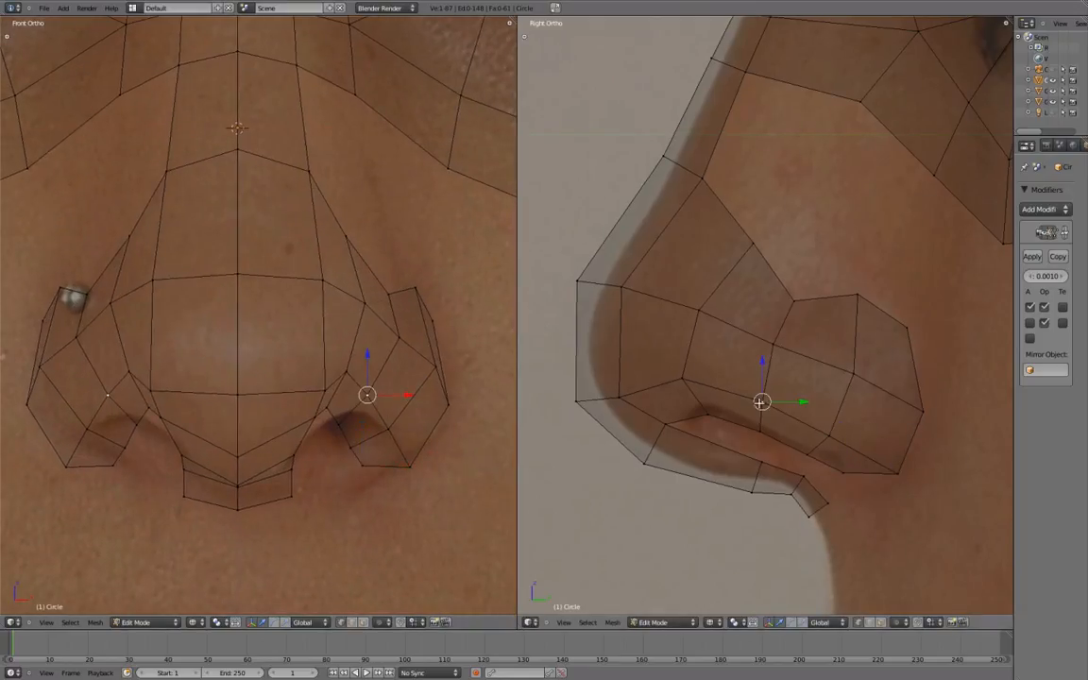
# Adjust the wing's outer-edge vertices around the nostril against the side photo
pyautogui.moveTo(367, 395); pyautogui.dragTo(338, 410)
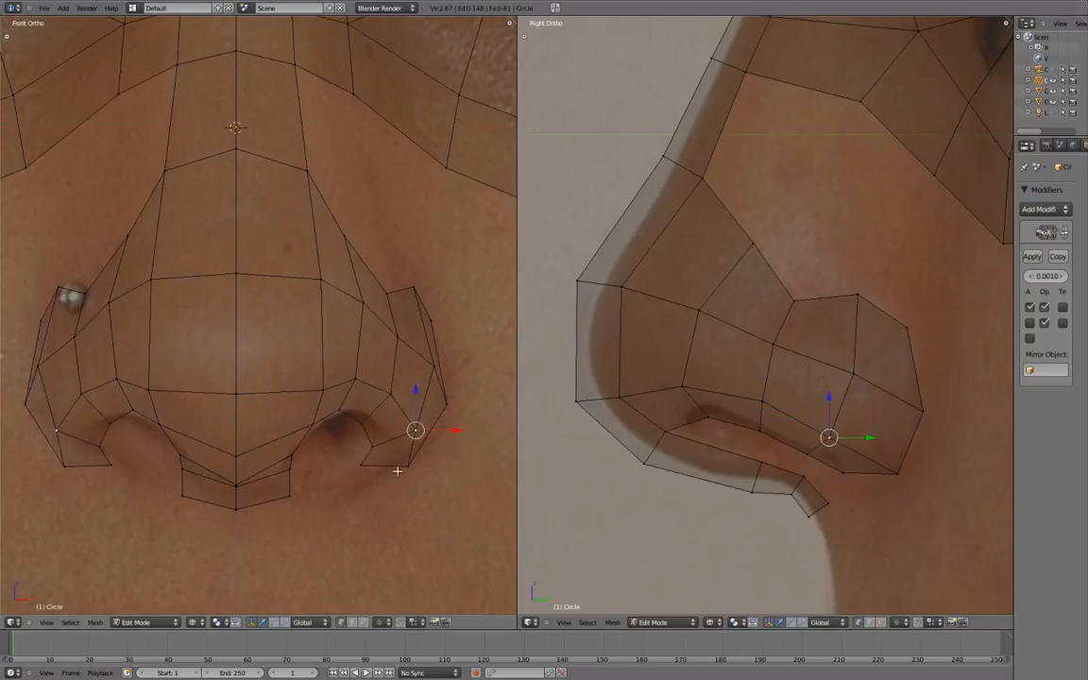
pyautogui.moveTo(415, 431); pyautogui.dragTo(433, 364)
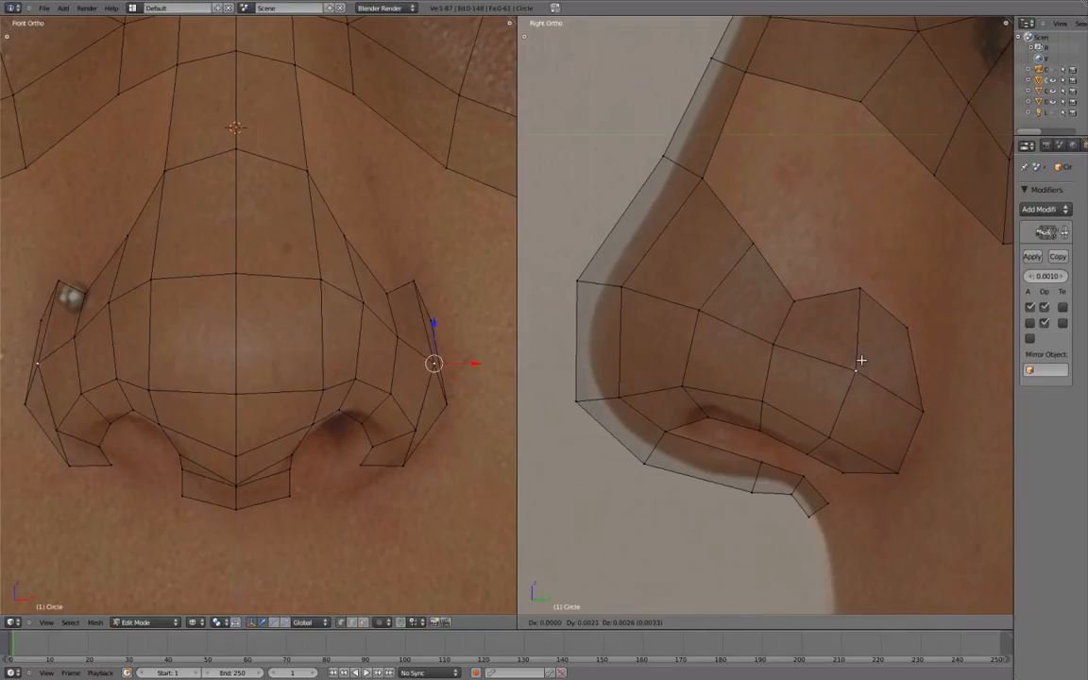
pyautogui.moveTo(433, 363); pyautogui.dragTo(338, 404)
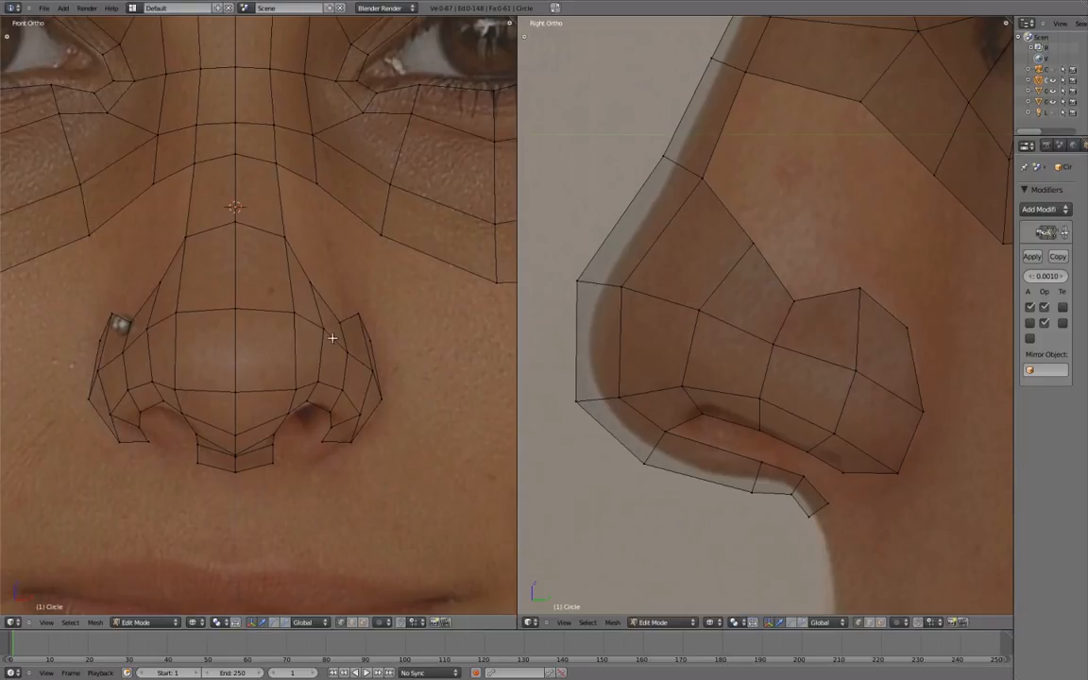
pyautogui.moveTo(765, 283); pyautogui.dragTo(821, 340)
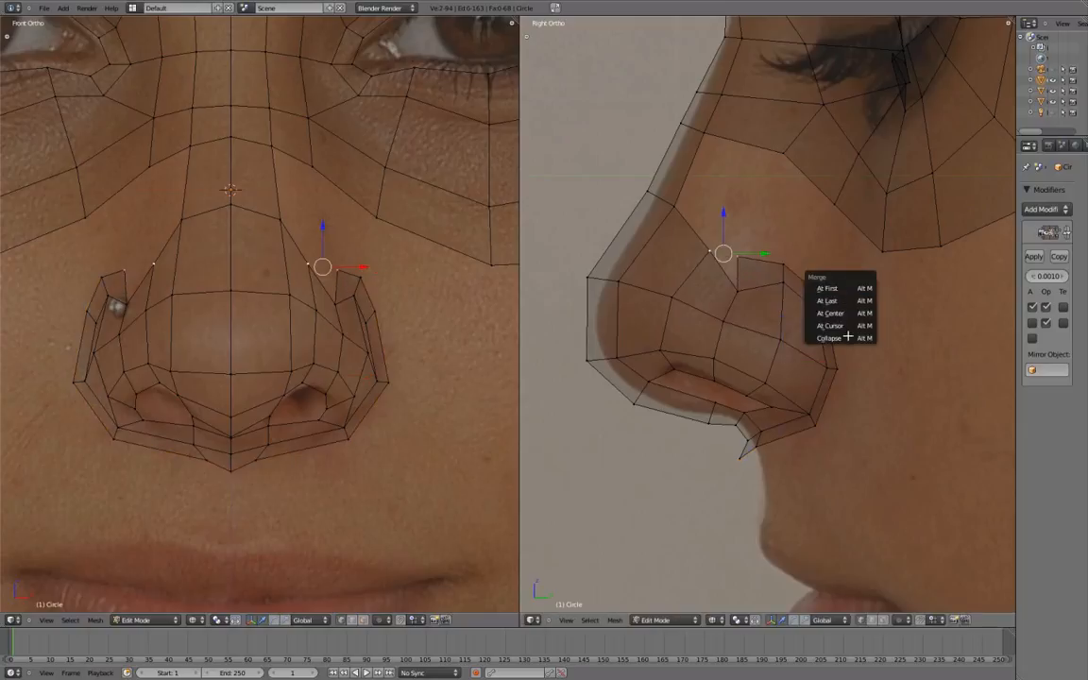
# Merge the wing's top vertex with its neighbour on the side of the nose
pyautogui.click(829, 337)
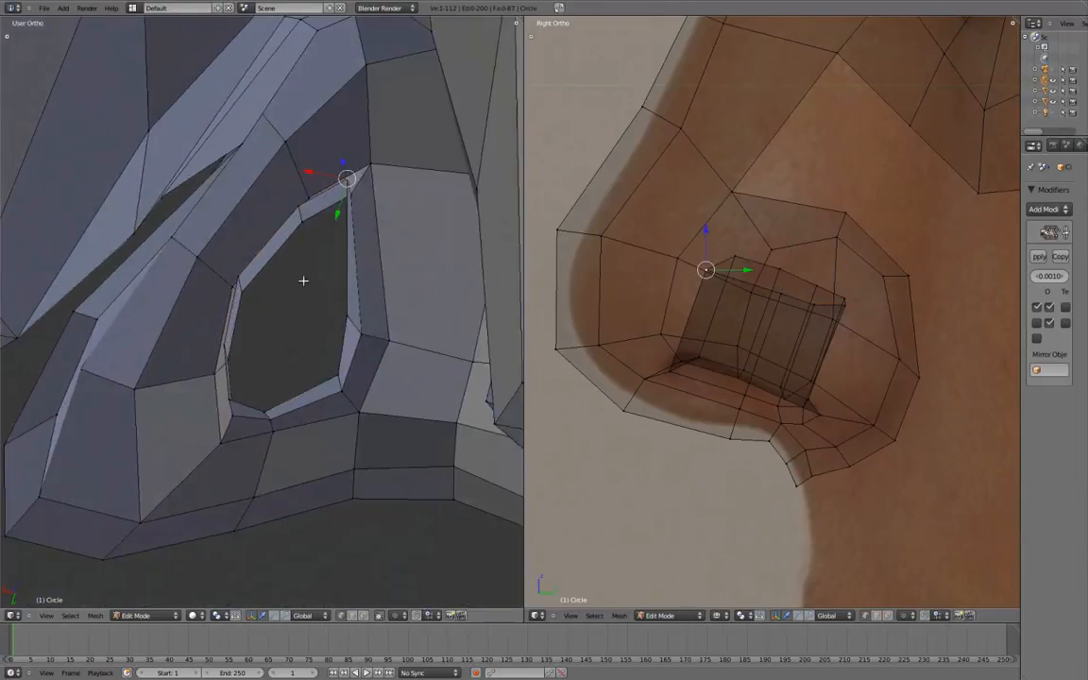
# Reposition a rim vertex of the inward nostril tunnel to follow the side photo
pyautogui.moveTo(346, 179); pyautogui.dragTo(358, 311)
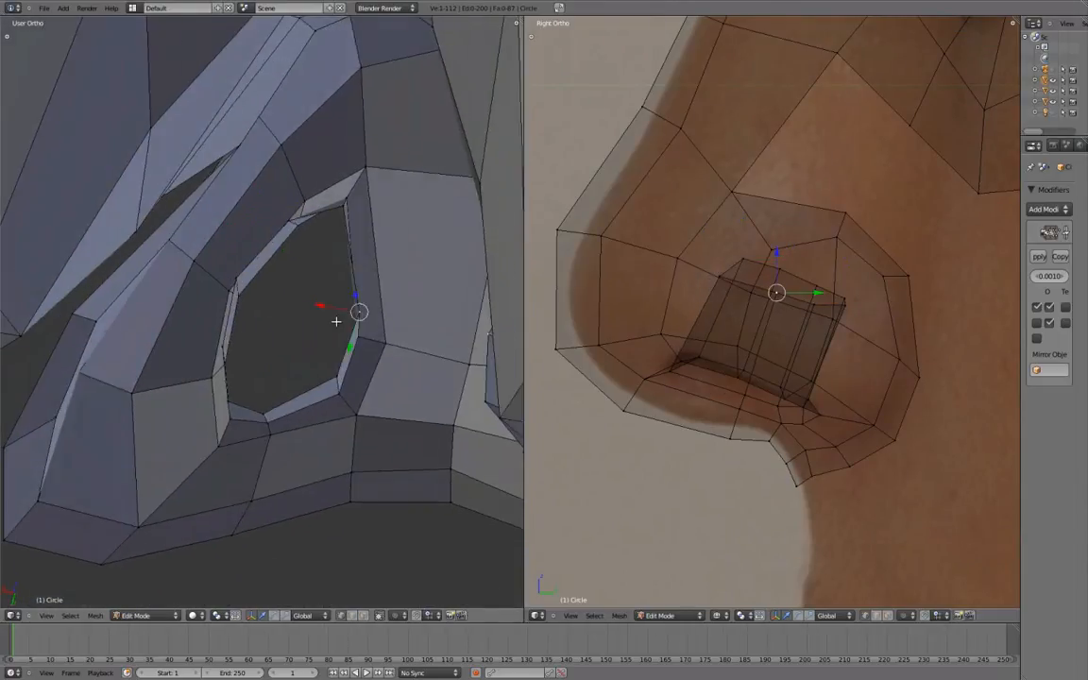